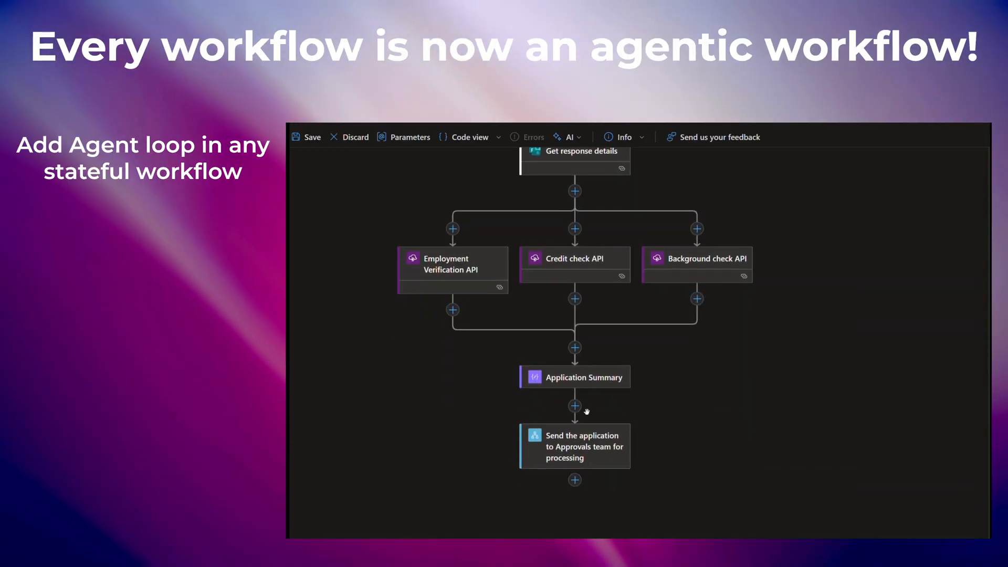
# Insert a Loan Agent after Application Summary and browse SQL Server actions as tools
pyautogui.click(574, 406)
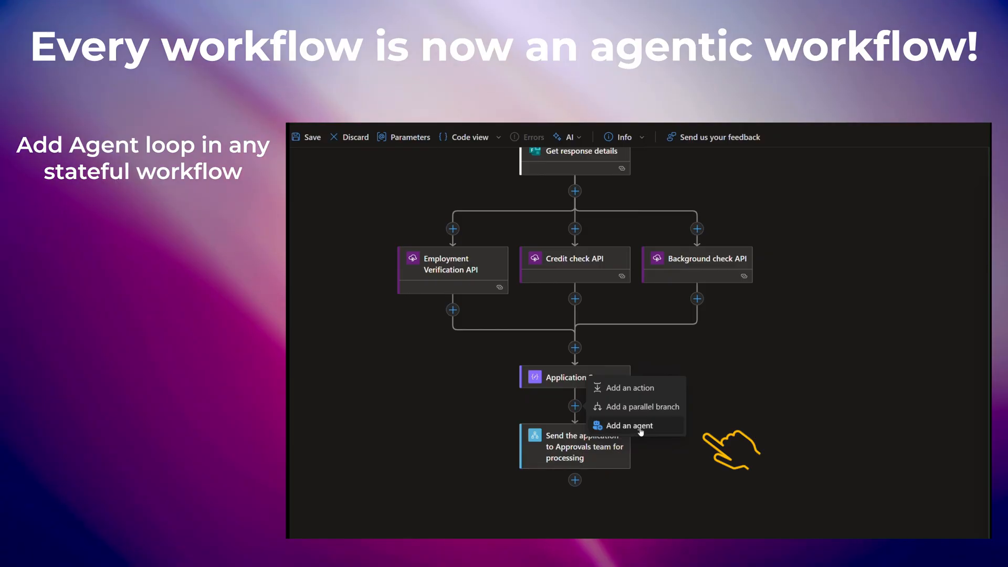
pyautogui.click(628, 425)
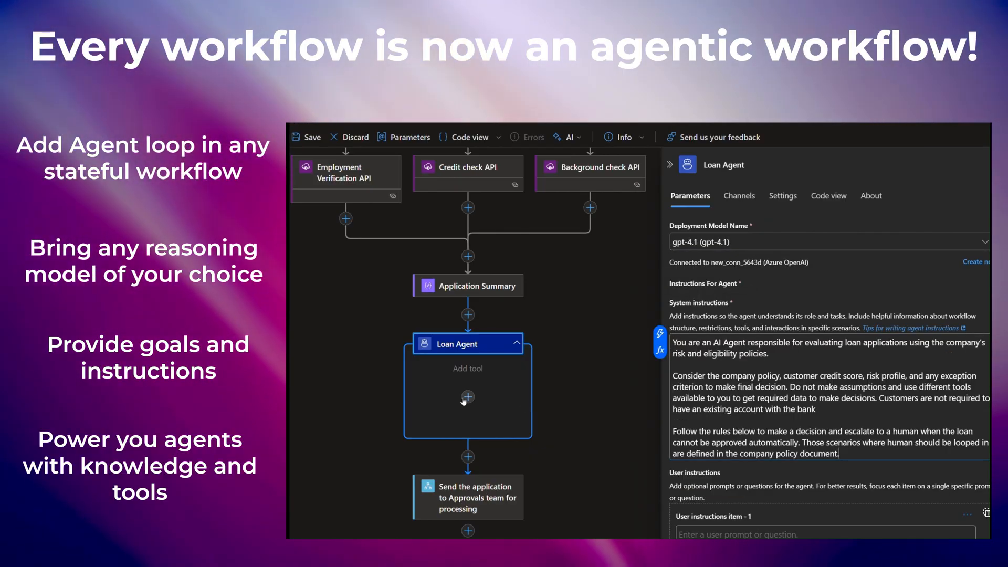
pyautogui.click(468, 397)
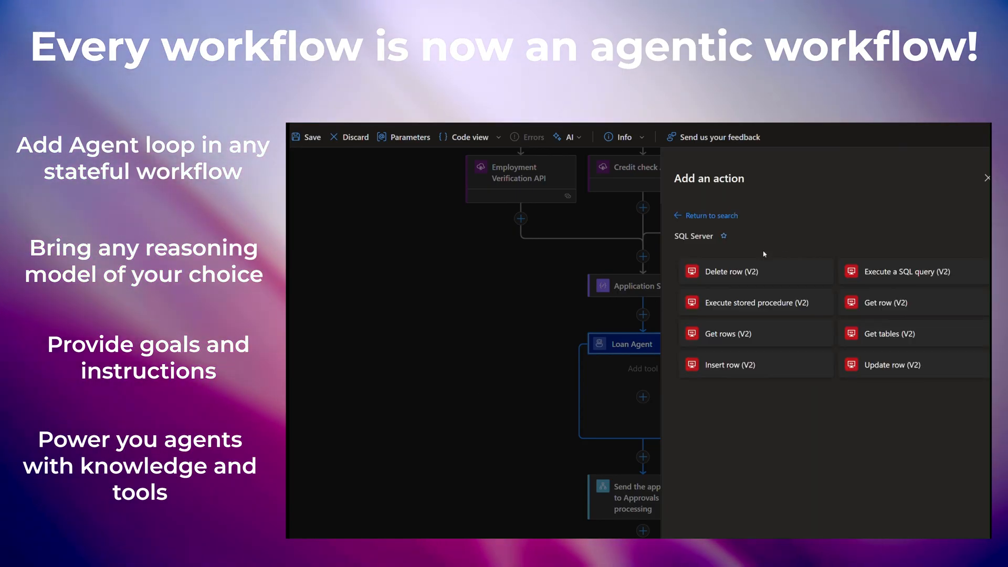
pyautogui.click(727, 332)
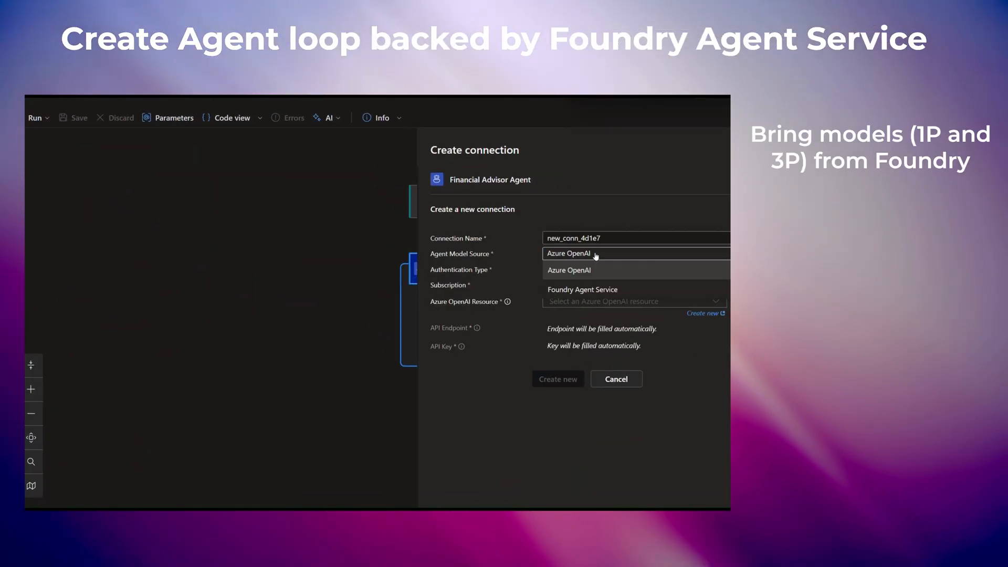
pyautogui.moveTo(609, 296)
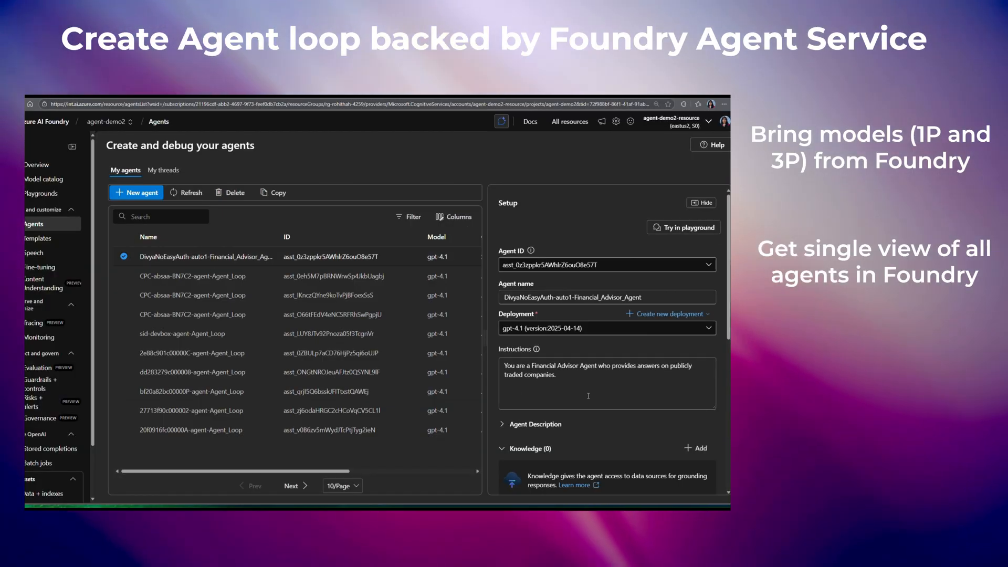
# Select the Financial Advisor agent in Azure AI Foundry's Agents list
pyautogui.click(164, 169)
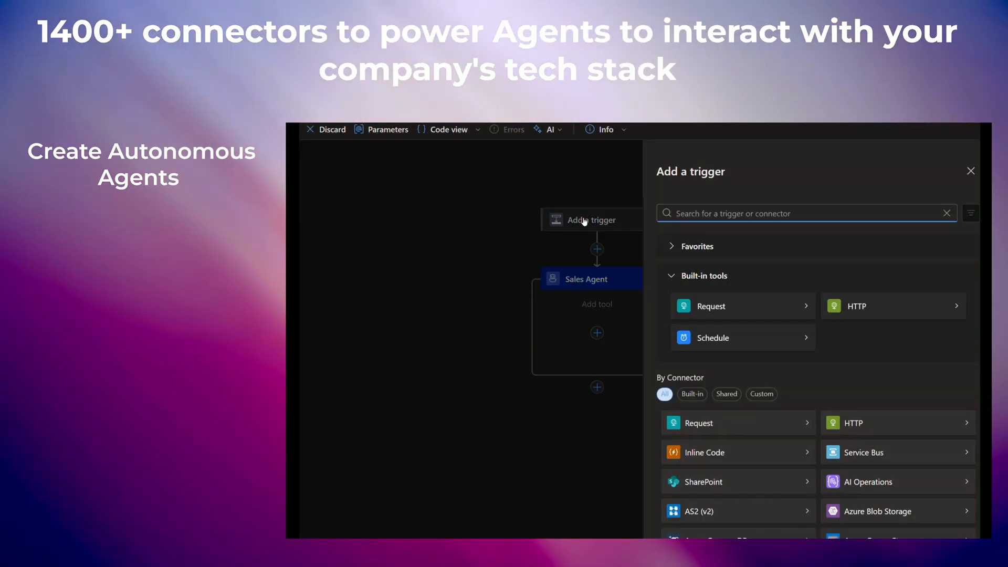
# Give the Sales Agent a Send Sales Report tool using Outlook's Send an email (V2)
pyautogui.scroll(-3)
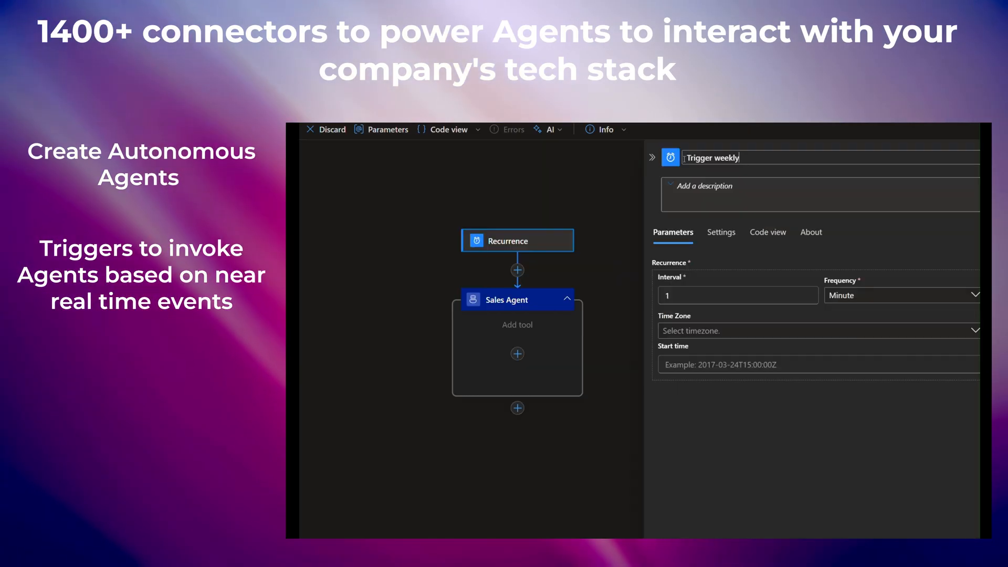
pyautogui.click(517, 354)
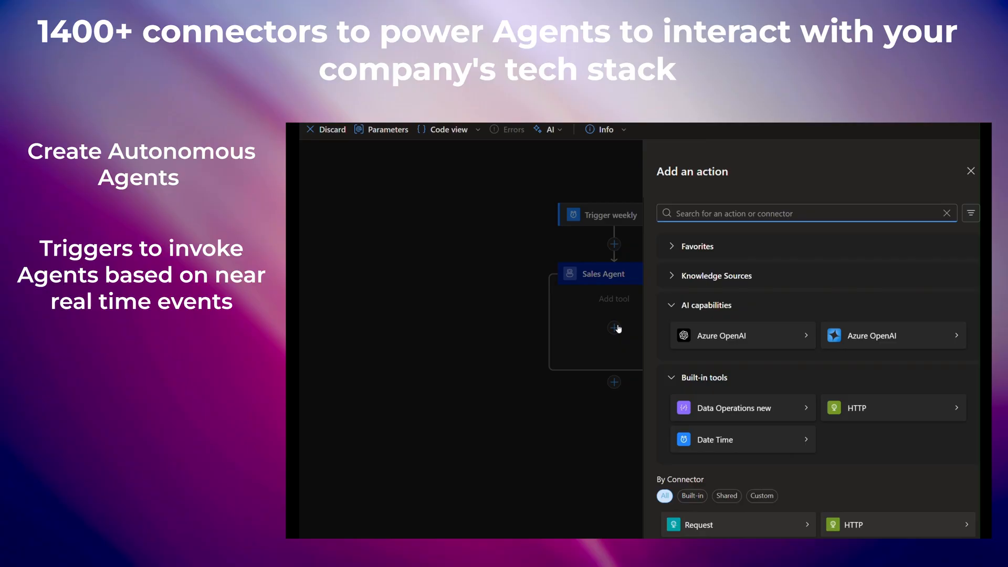
pyautogui.moveTo(792, 306)
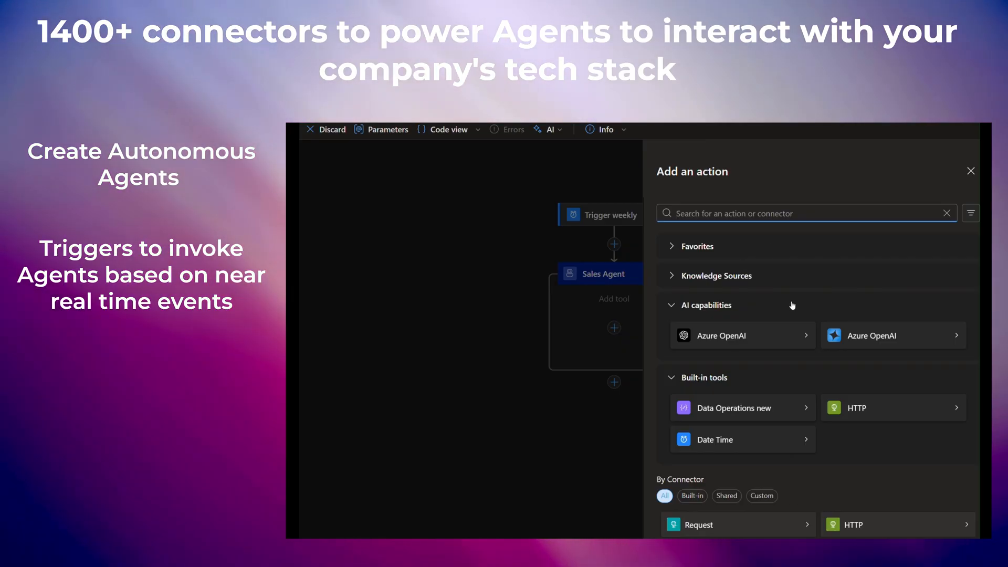
pyautogui.scroll(-3)
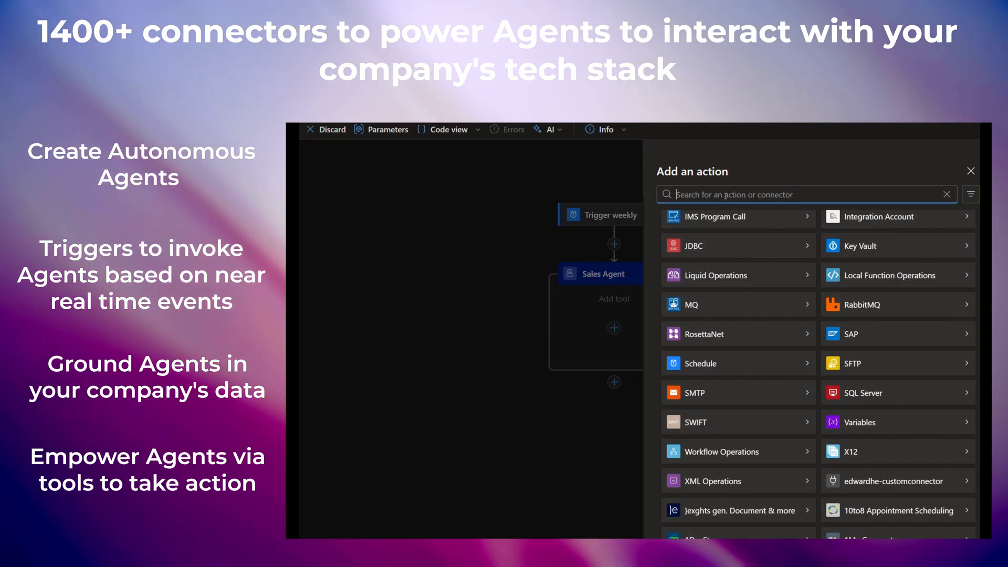
pyautogui.write('outlook')
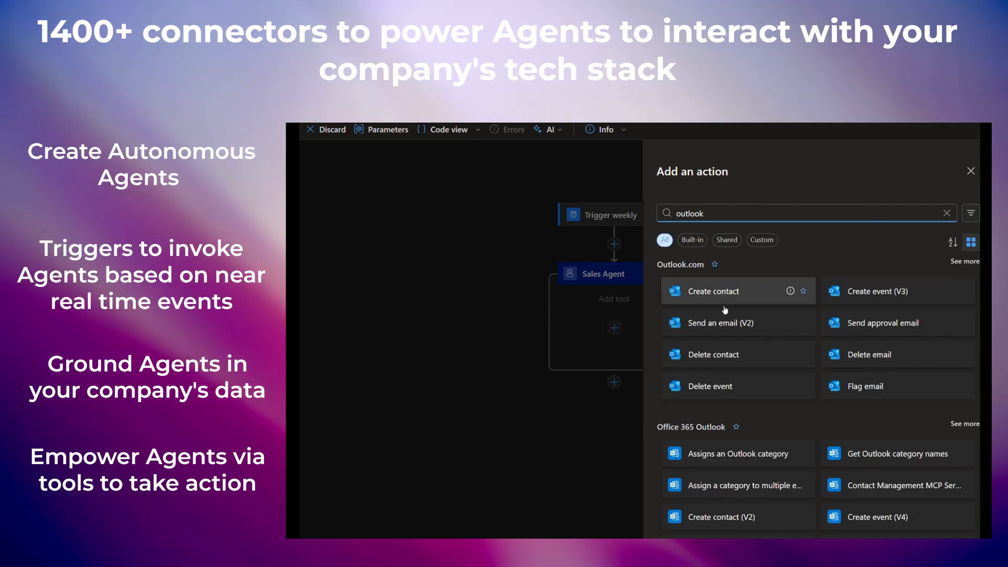
pyautogui.click(719, 323)
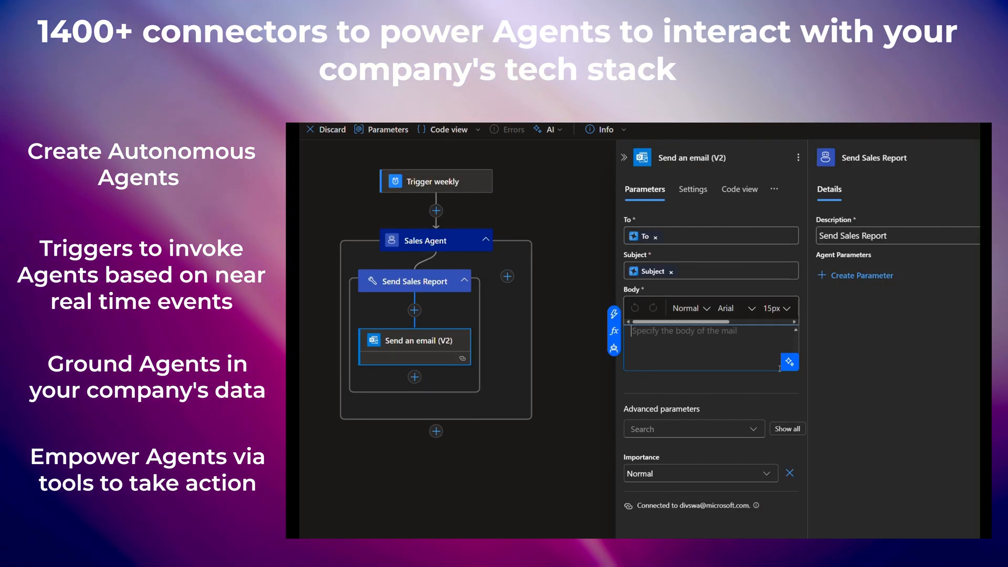
pyautogui.click(789, 362)
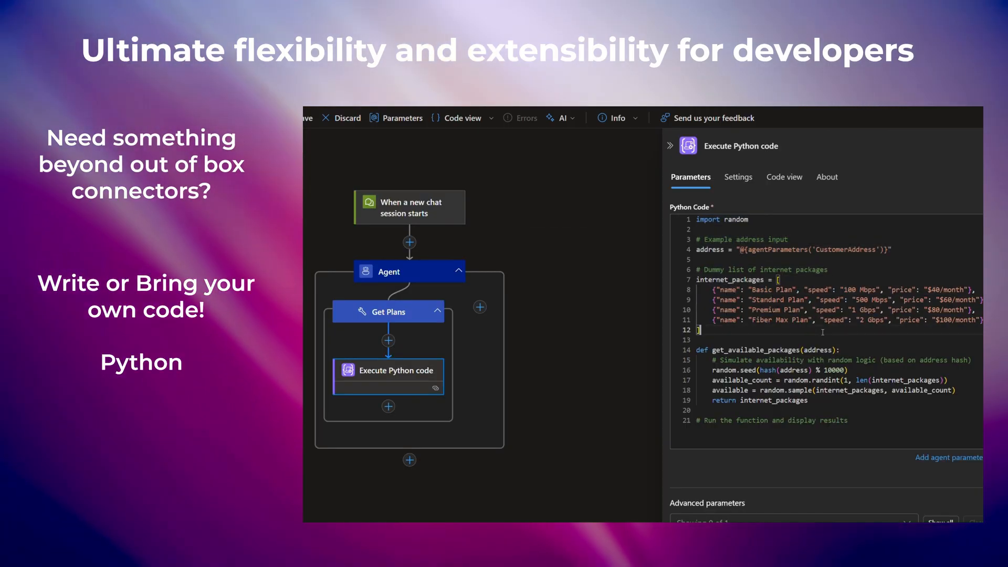
pyautogui.moveTo(480, 308)
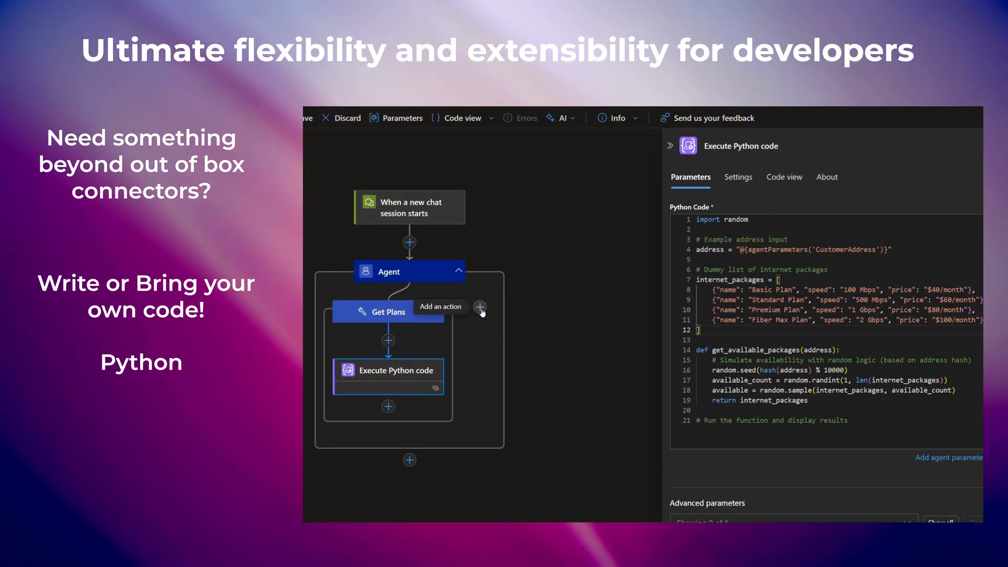
# Add a Filter tool beside Get Plans that runs inline JavaScript code
pyautogui.click(480, 307)
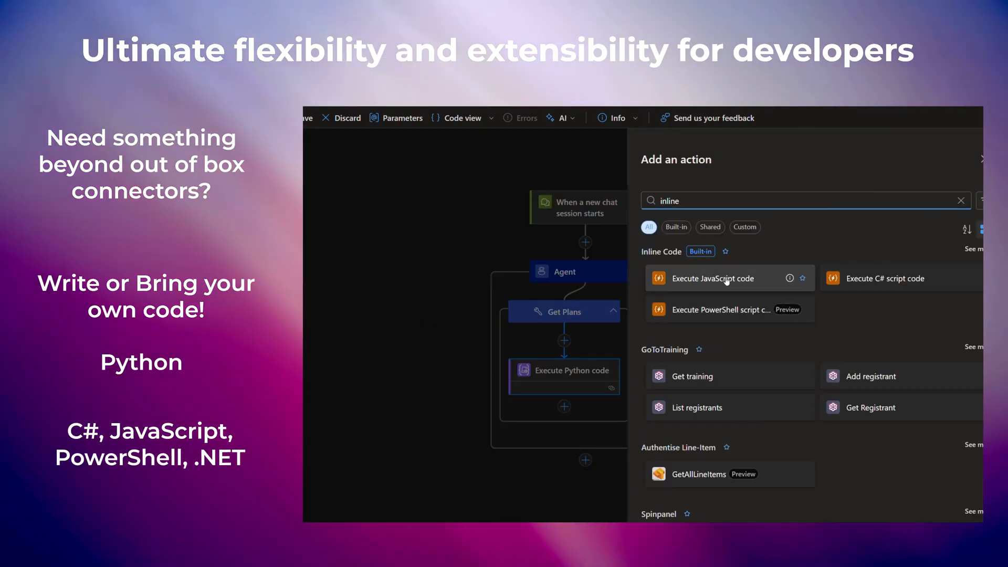
pyautogui.moveTo(730, 318)
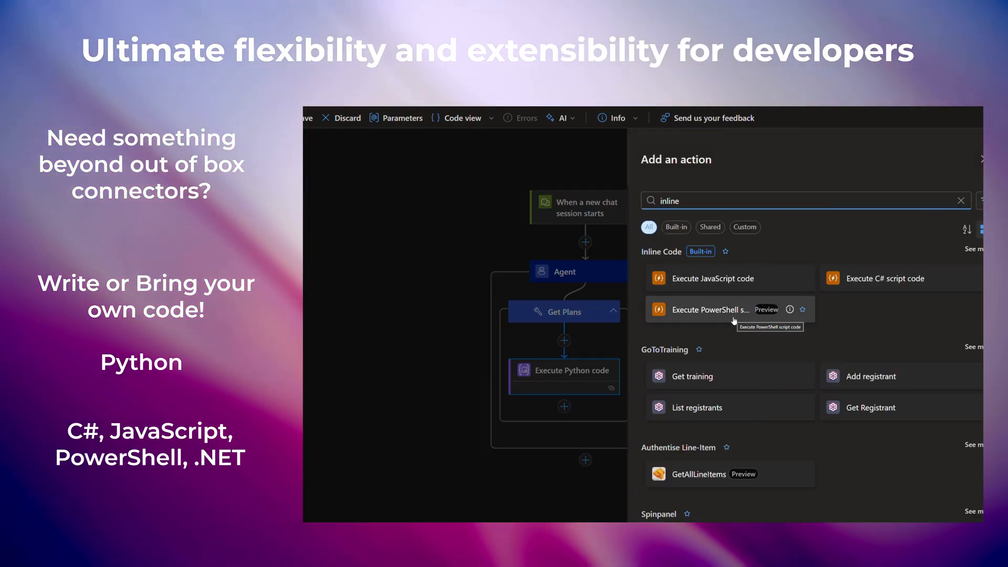
pyautogui.click(712, 277)
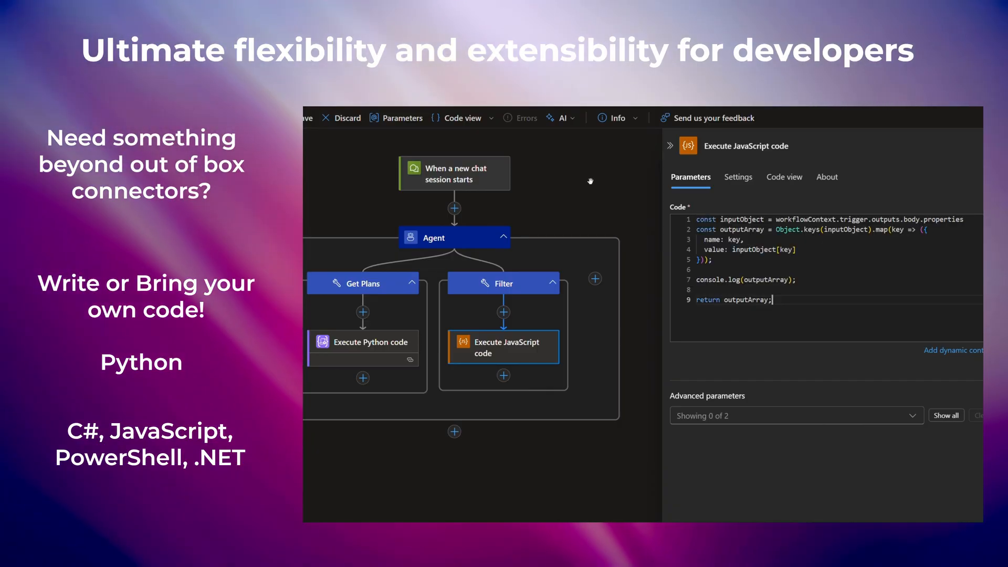
pyautogui.press('Right')
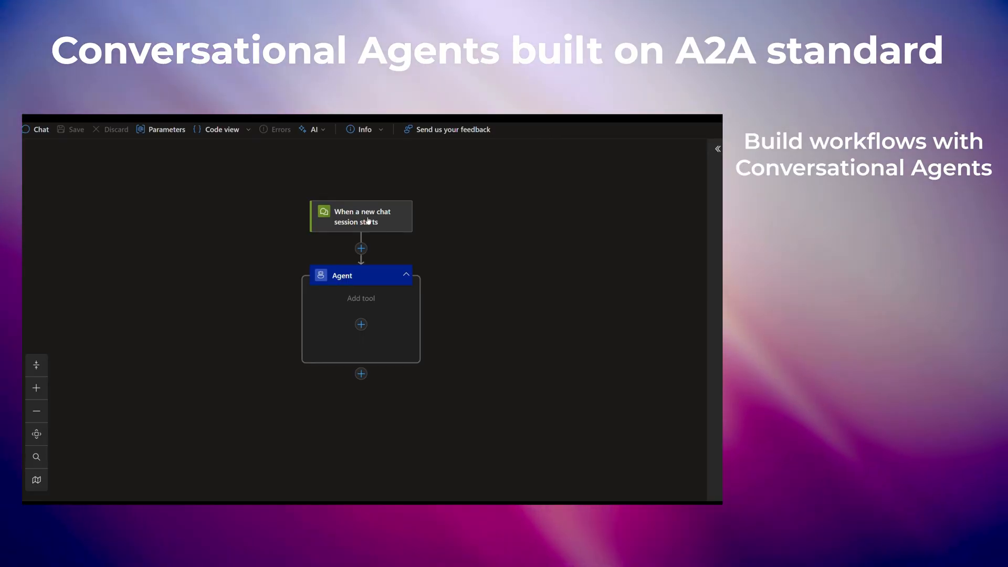
# Name the chat trigger Contoso Insurance Agent, describe it, and sign in to Teams
pyautogui.click(361, 216)
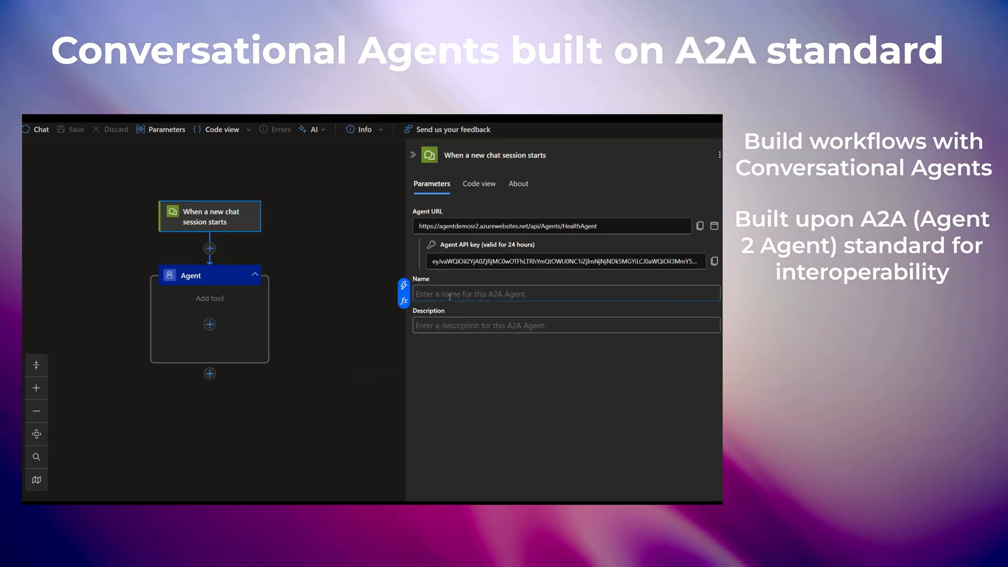
pyautogui.write('Contoso Insurnace Agent')
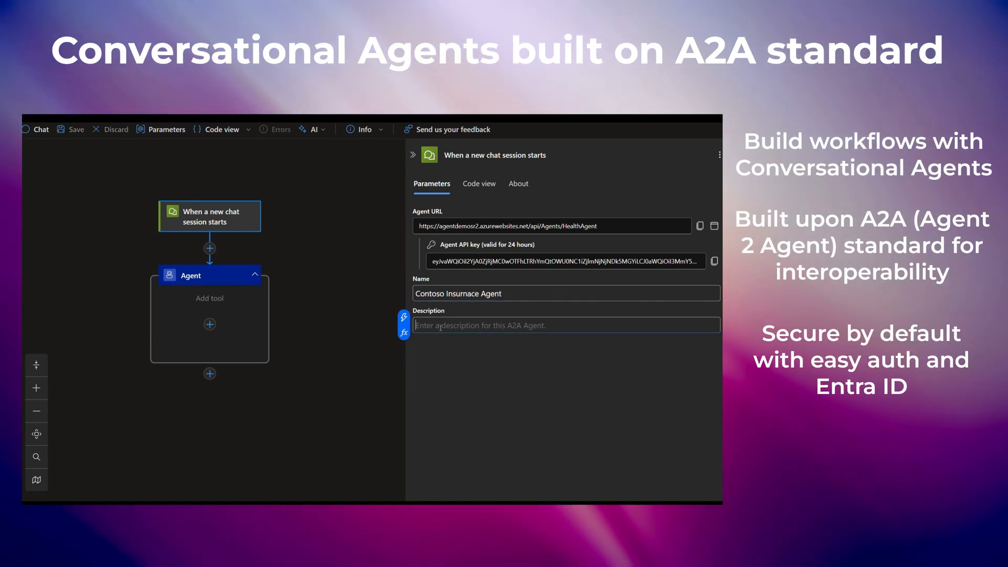
pyautogui.write('Ask questions about')
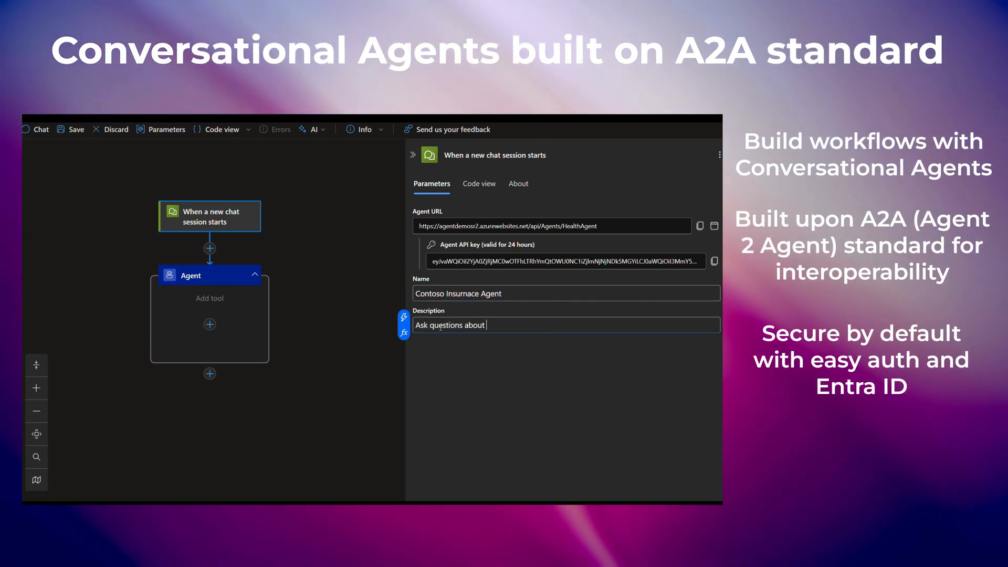
pyautogui.write('Contoso Insurance')
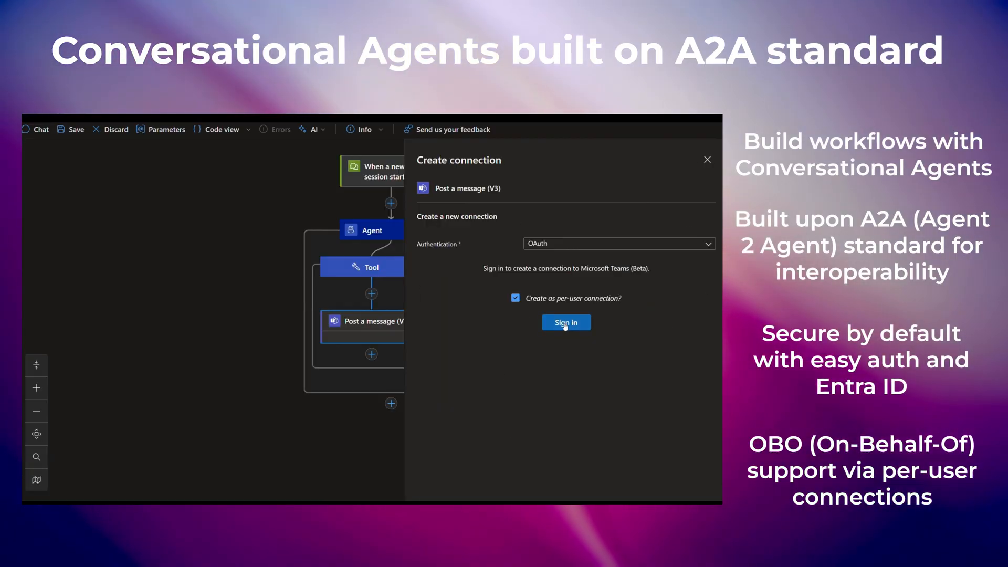
pyautogui.click(565, 322)
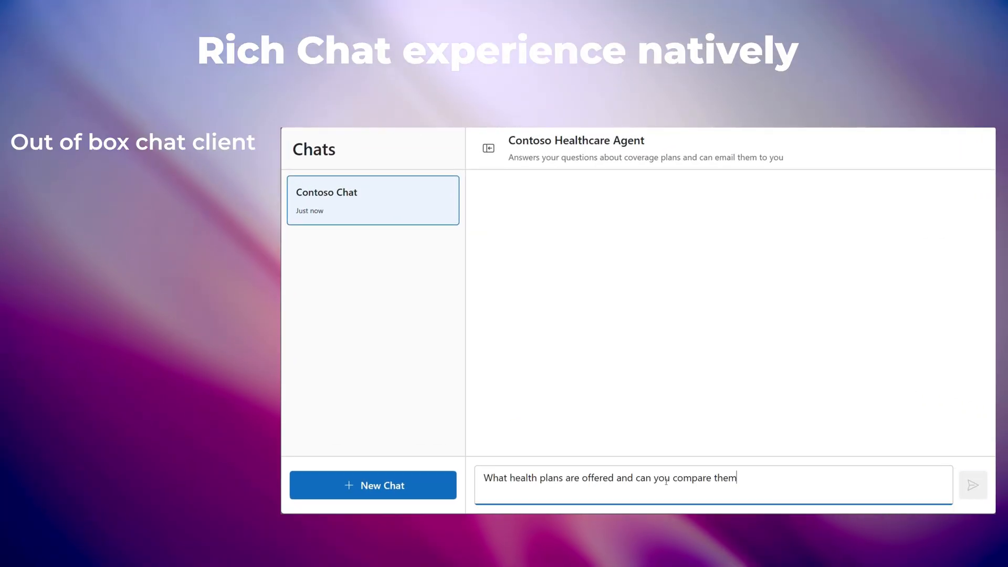
# Ask the healthcare agent for Gold plan MRI coverage and authenticate Microsoft Teams
pyautogui.click(973, 485)
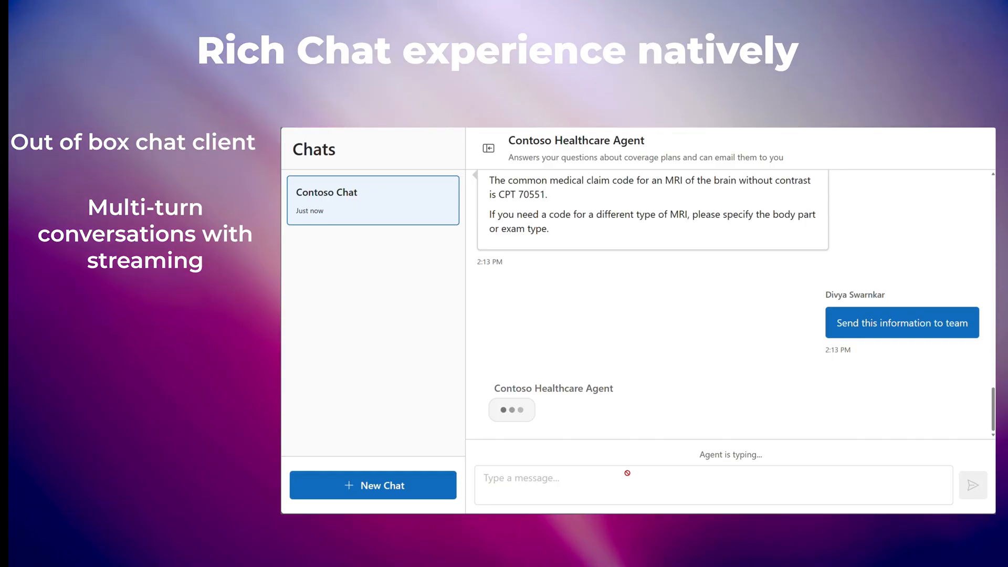
pyautogui.click(902, 322)
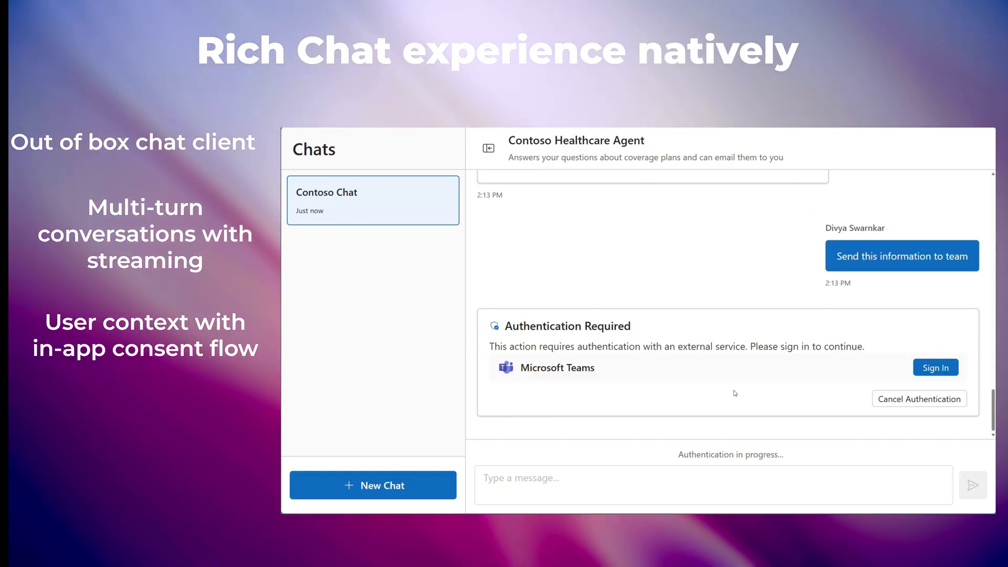
pyautogui.click(935, 367)
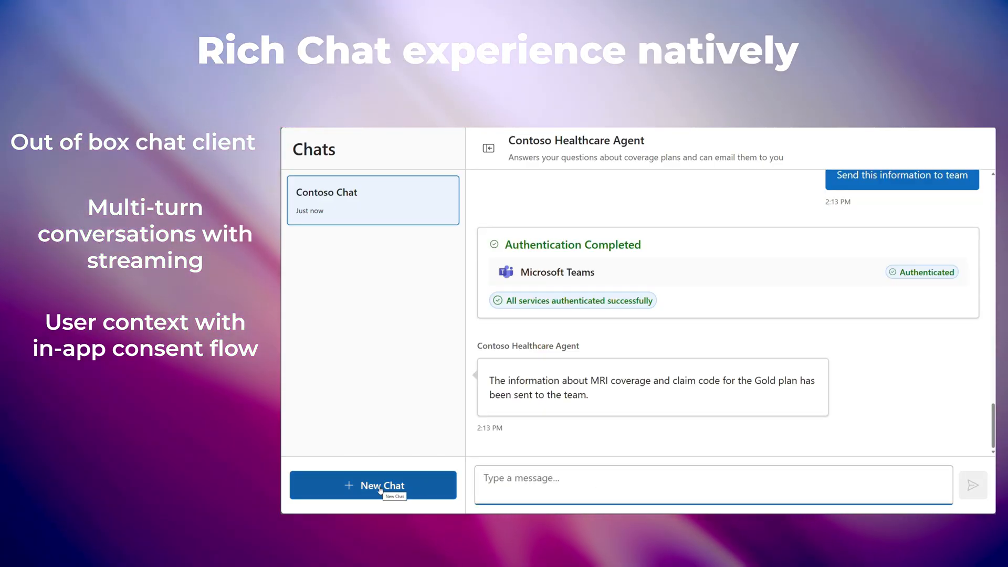
pyautogui.click(372, 485)
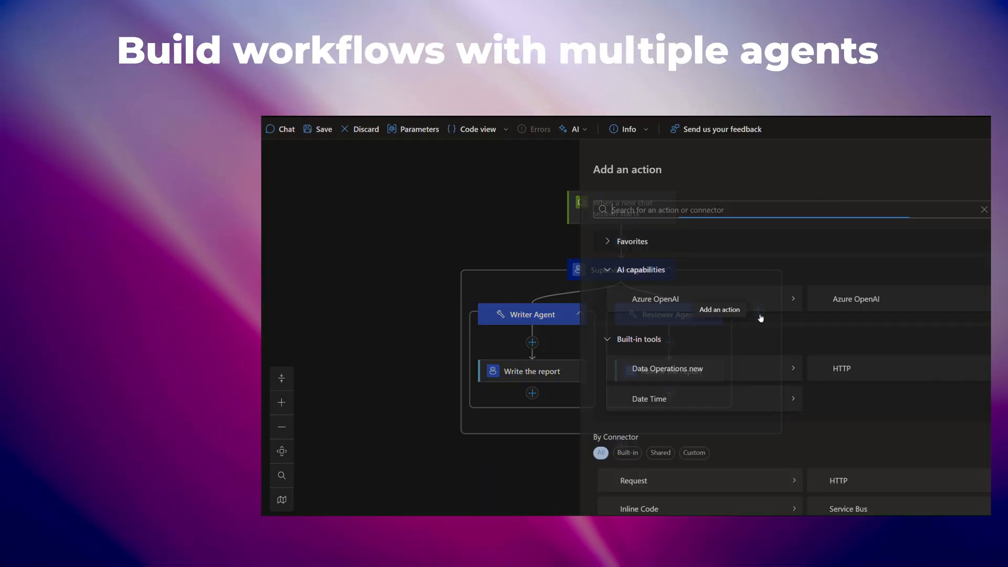
# Search for nested agent tools and rename Tool 3 to Publisher Agent
pyautogui.write('nested')
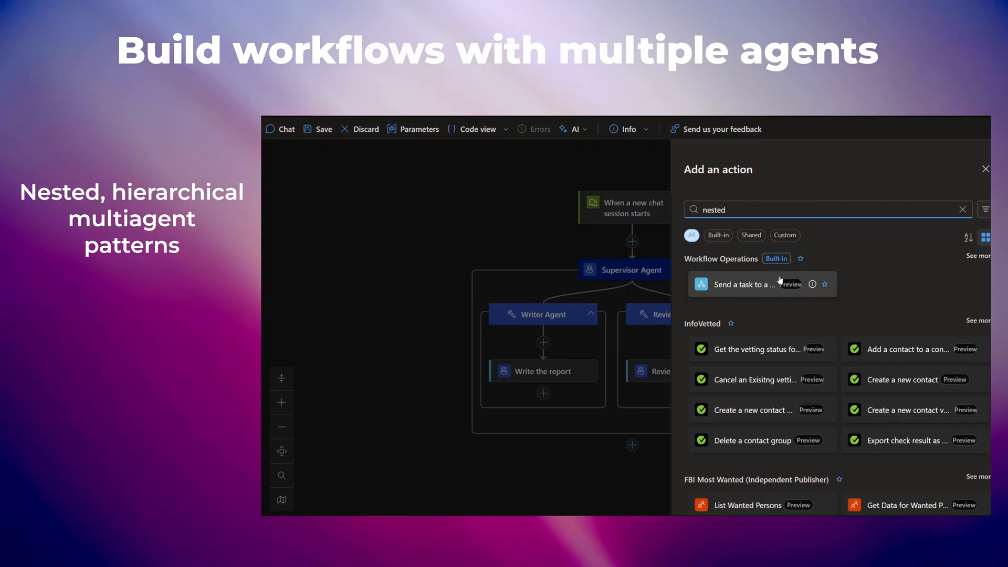
pyautogui.click(746, 284)
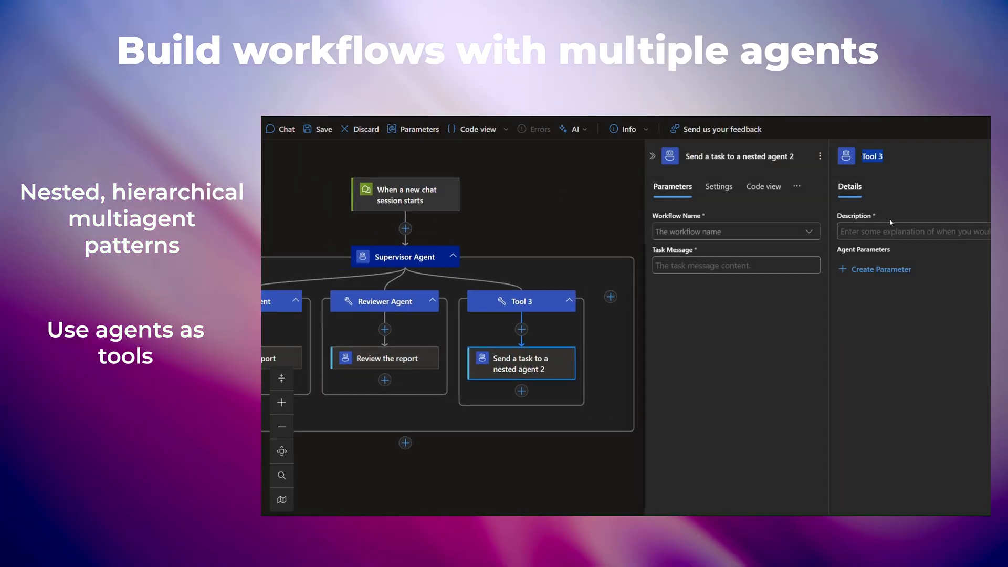
pyautogui.write('Publisher Agent')
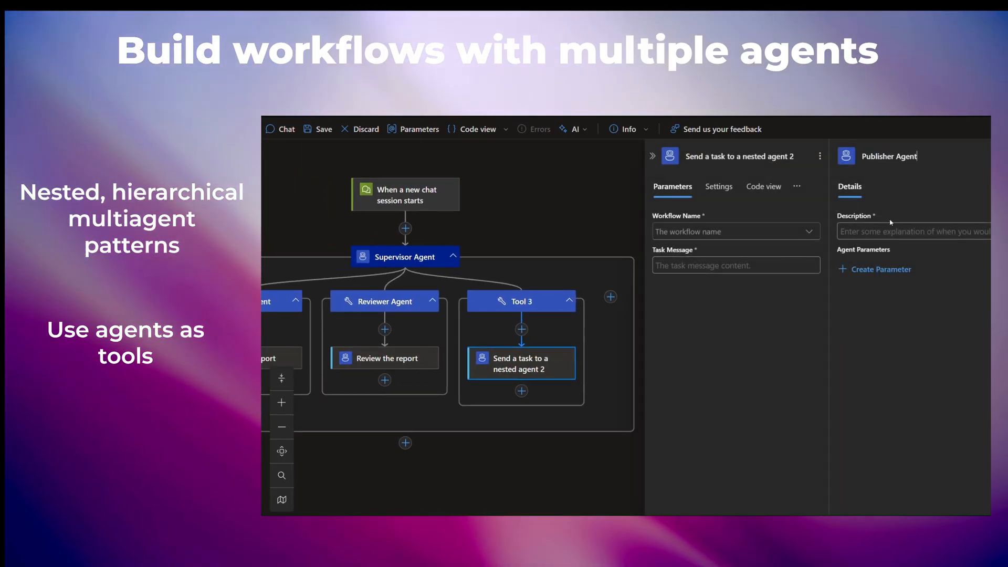
pyautogui.write('Publisher Agent')
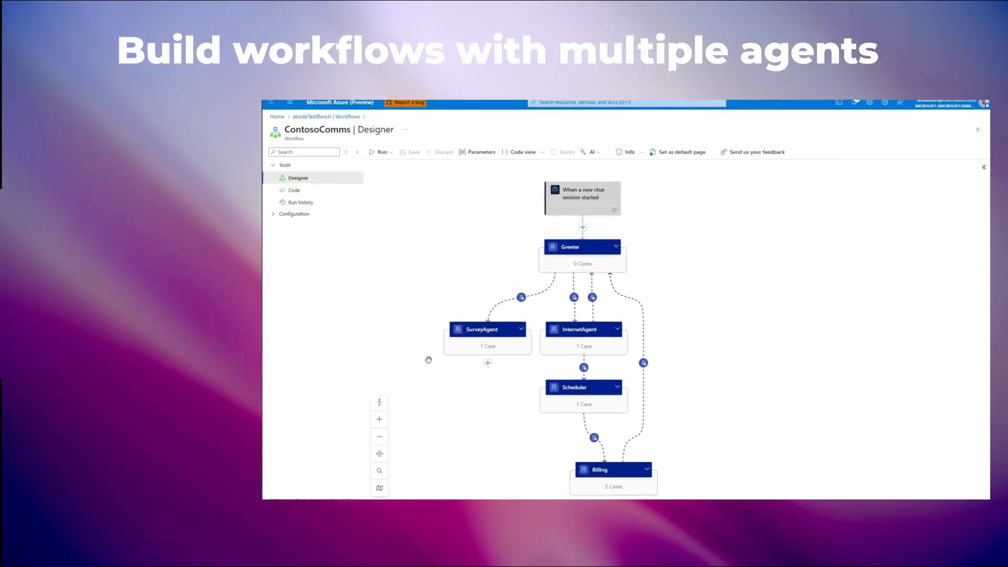
pyautogui.moveTo(486, 363)
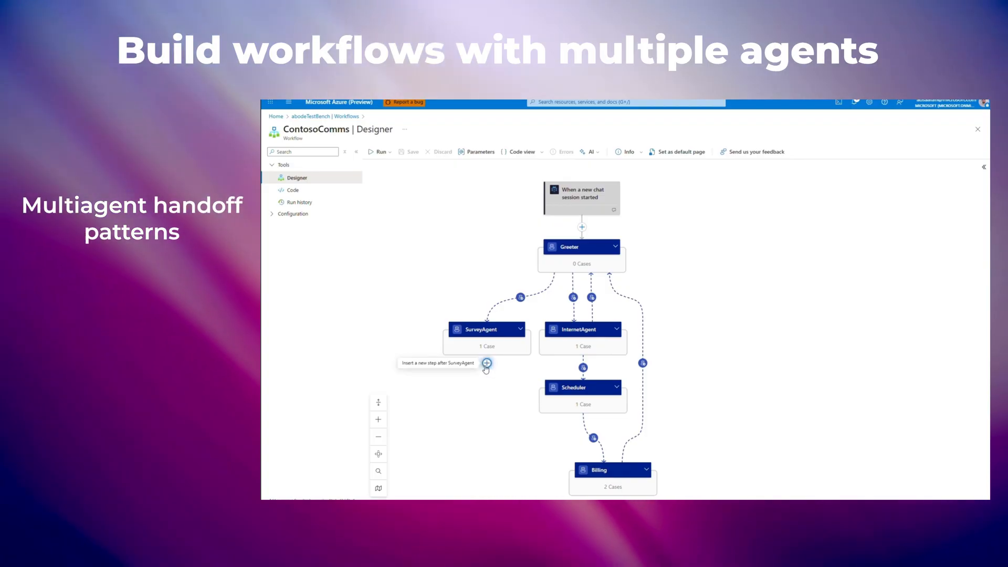
# Add a Cable TV hand-off agent as a Greeter target for buying, modifying or cancelling TV
pyautogui.click(487, 363)
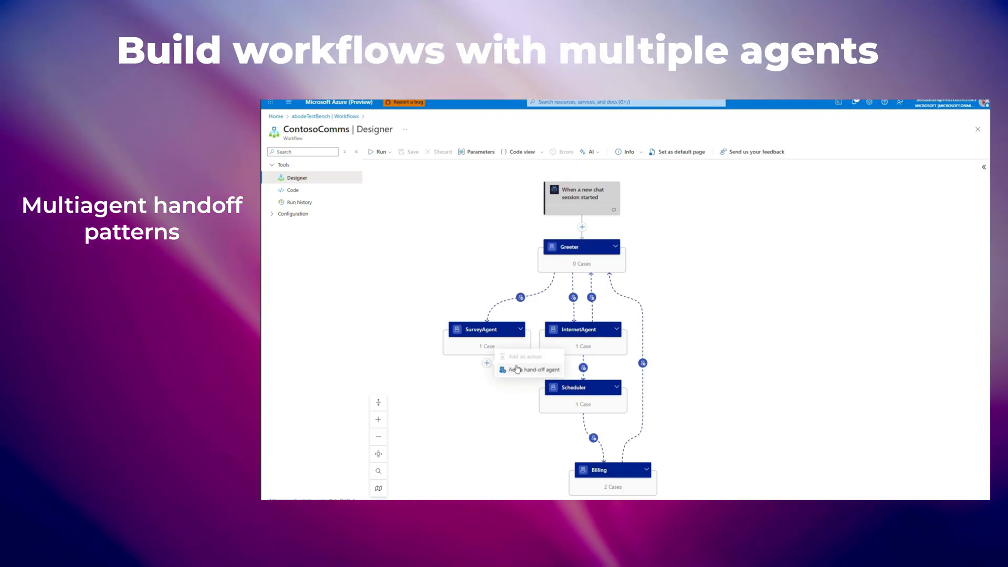
pyautogui.click(533, 370)
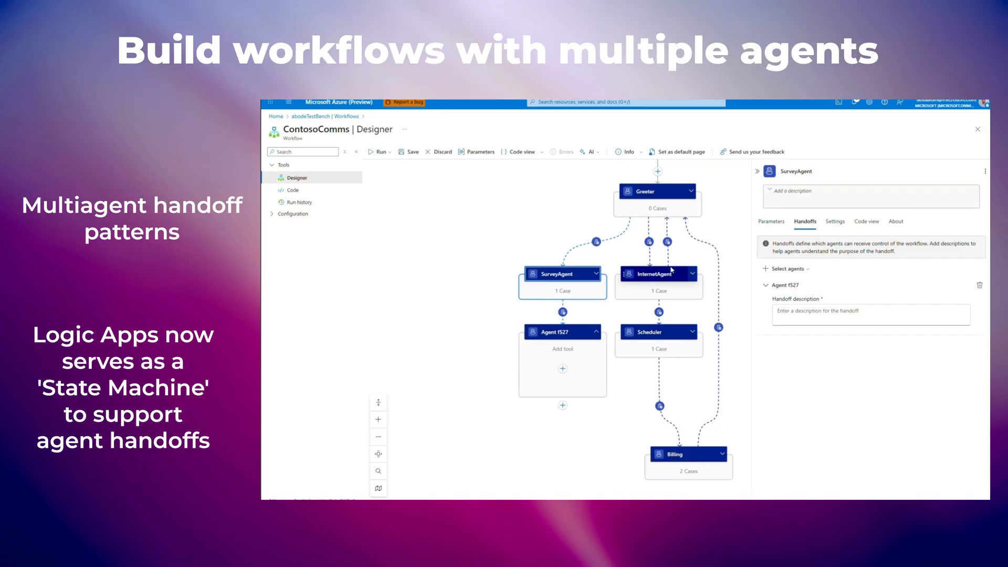
pyautogui.click(788, 239)
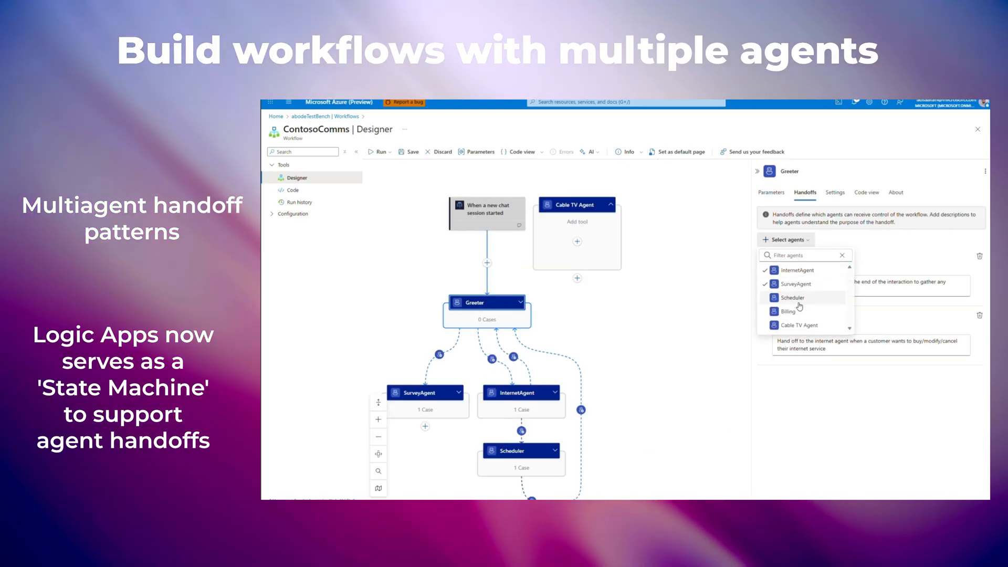
pyautogui.click(795, 324)
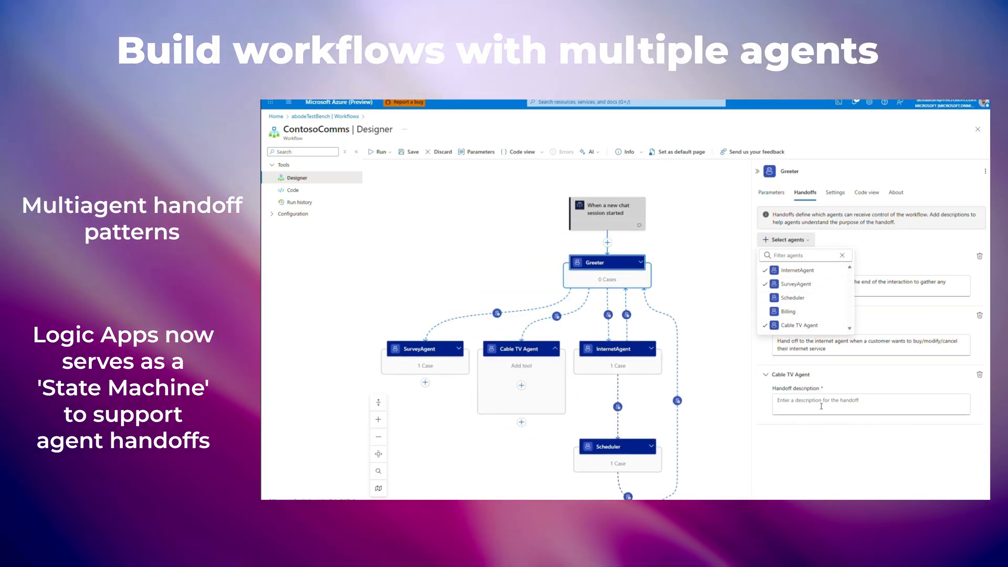
pyautogui.write('Hand off to the cable TV agent when a customer')
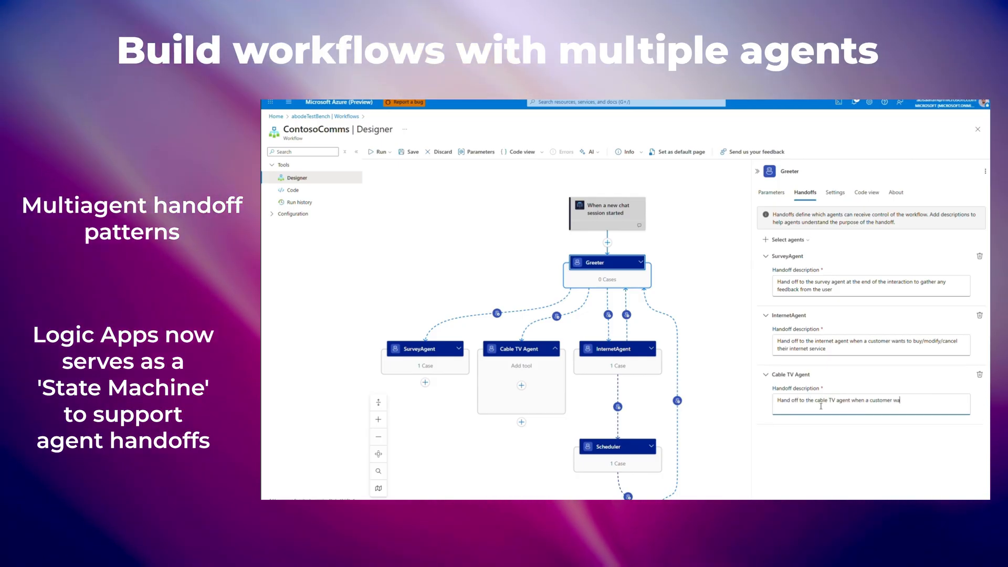
pyautogui.write('wants to buy/')
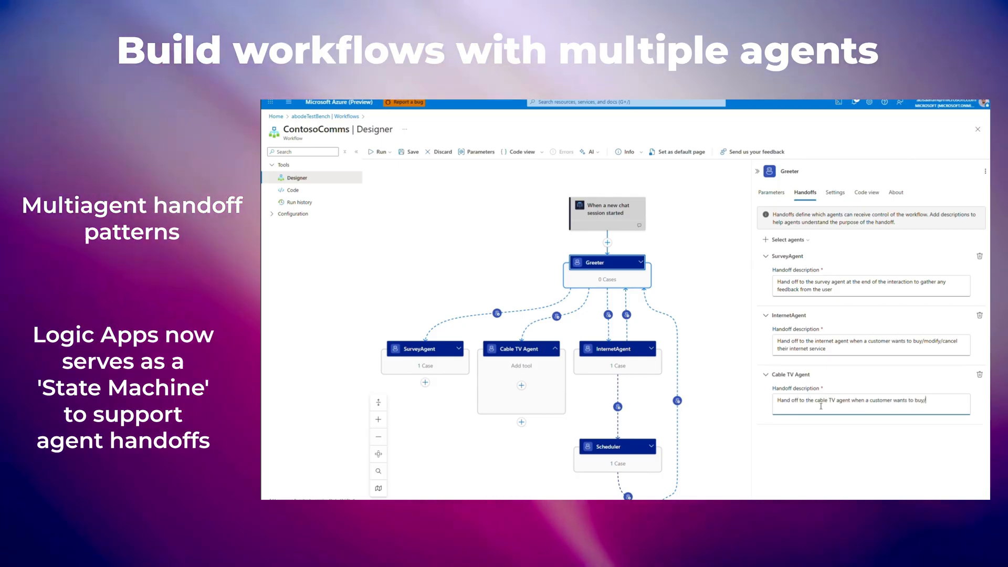
pyautogui.write('modify/cancel their TV')
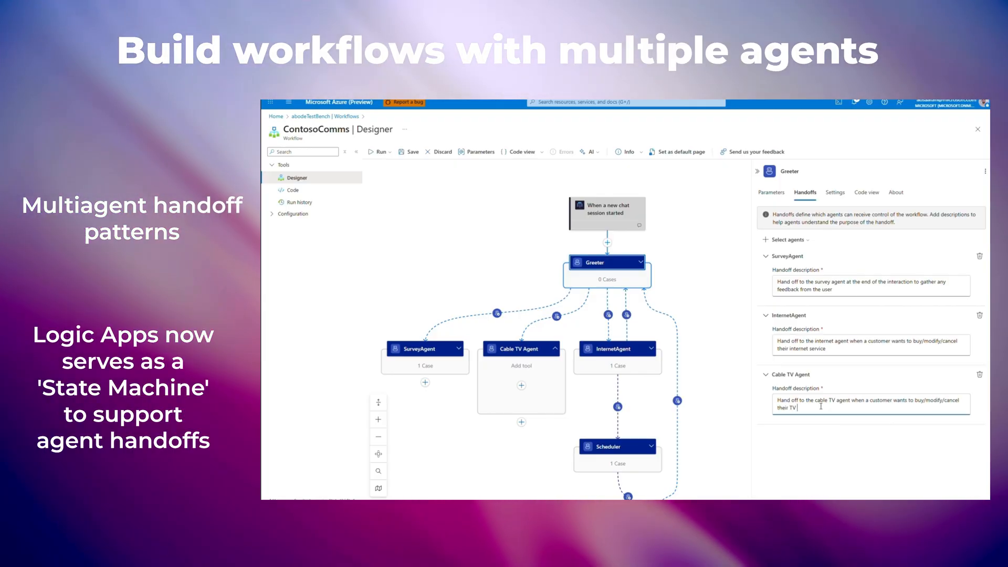
pyautogui.click(983, 167)
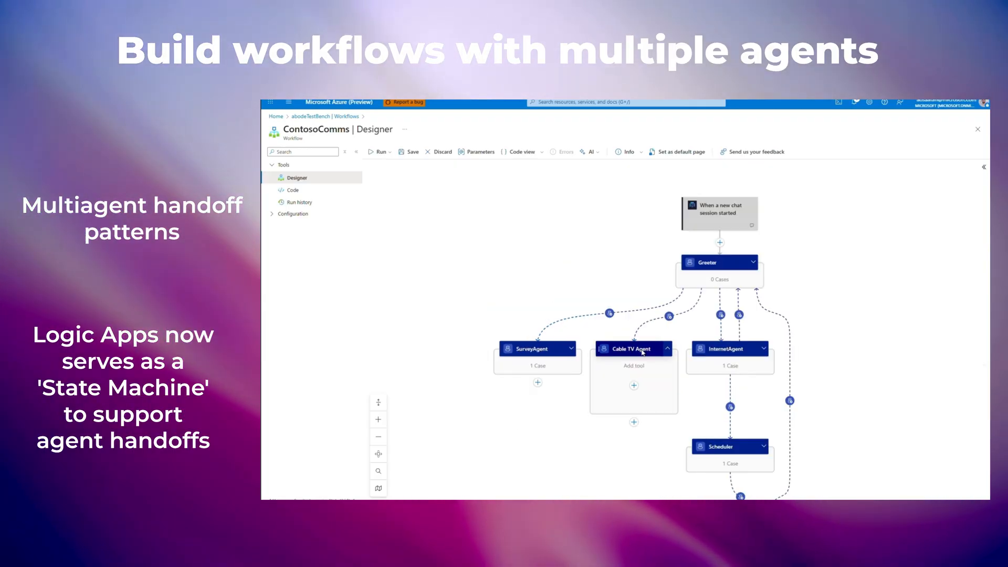
# Make Scheduler a Cable TV Agent handoff target for scheduling service appointments
pyautogui.click(633, 349)
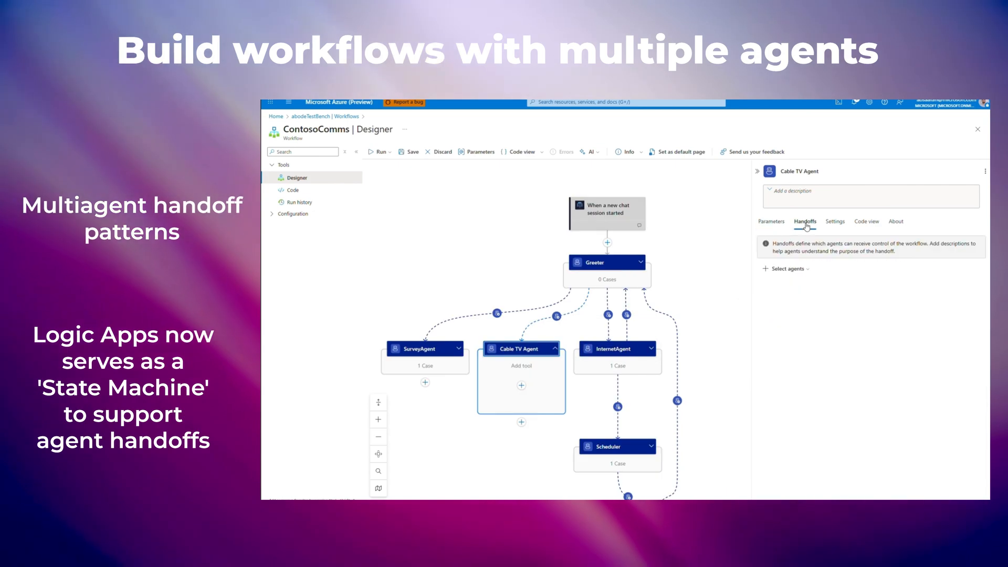
pyautogui.click(785, 269)
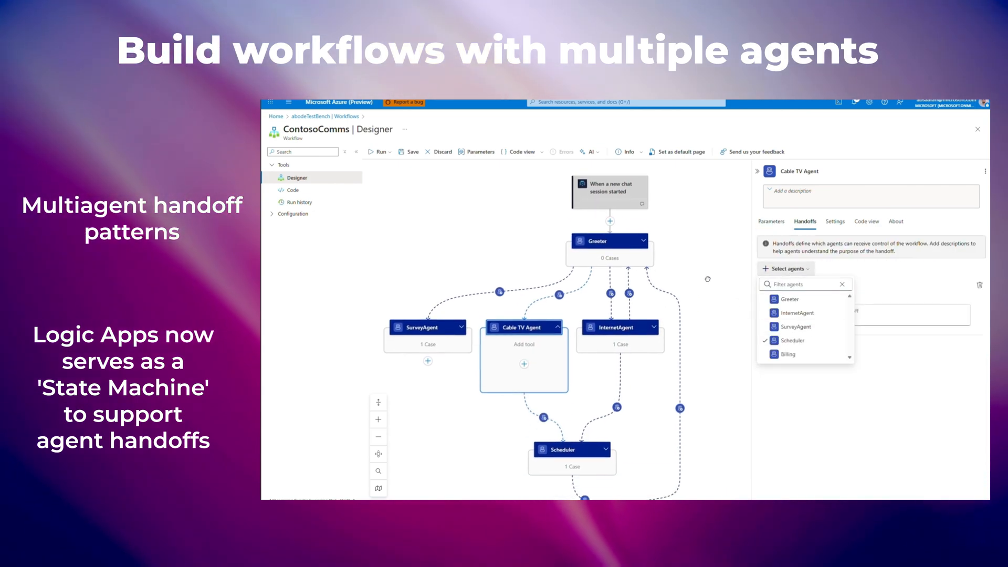
pyautogui.write('Hand off when you want to sch')
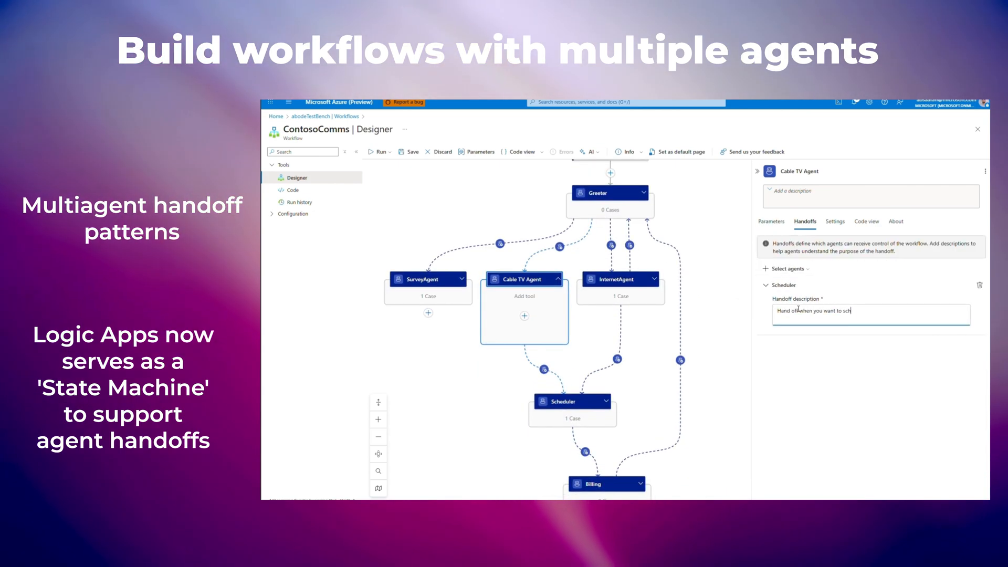
pyautogui.write('edule a service appointment for the customer')
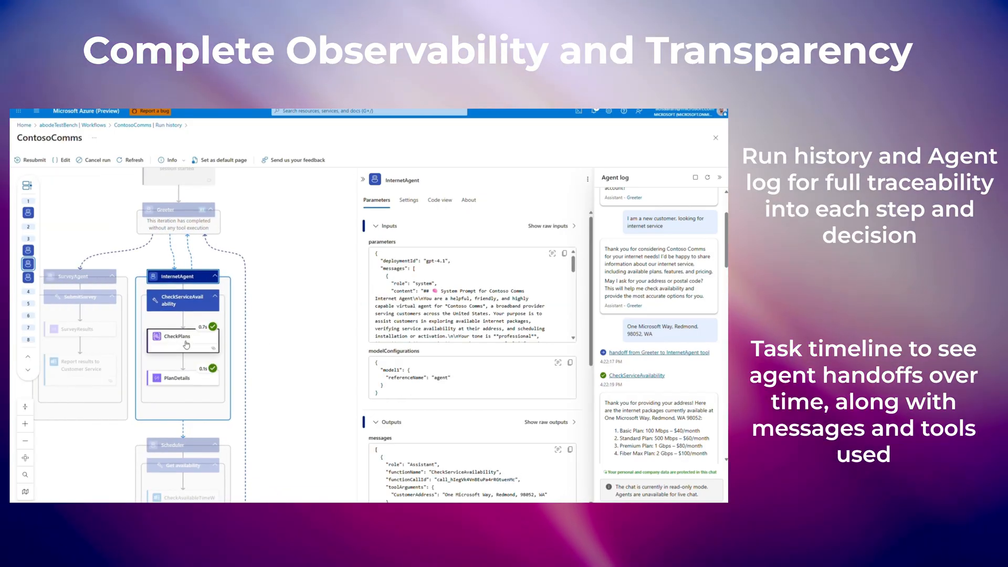
# Review run inputs and outputs of CheckPlans, SurveyResults and the Customer Service survey report
pyautogui.click(183, 336)
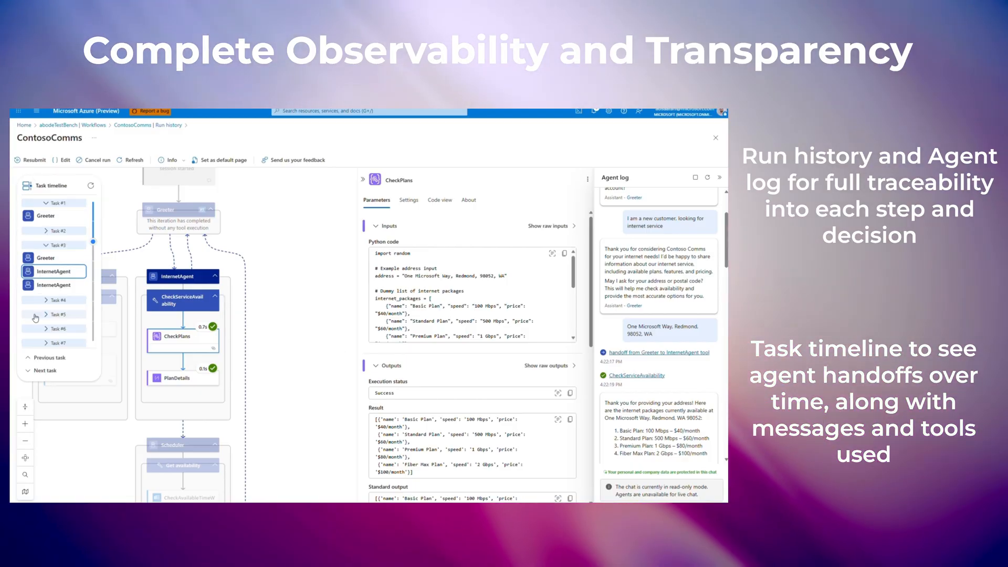
pyautogui.scroll(-3)
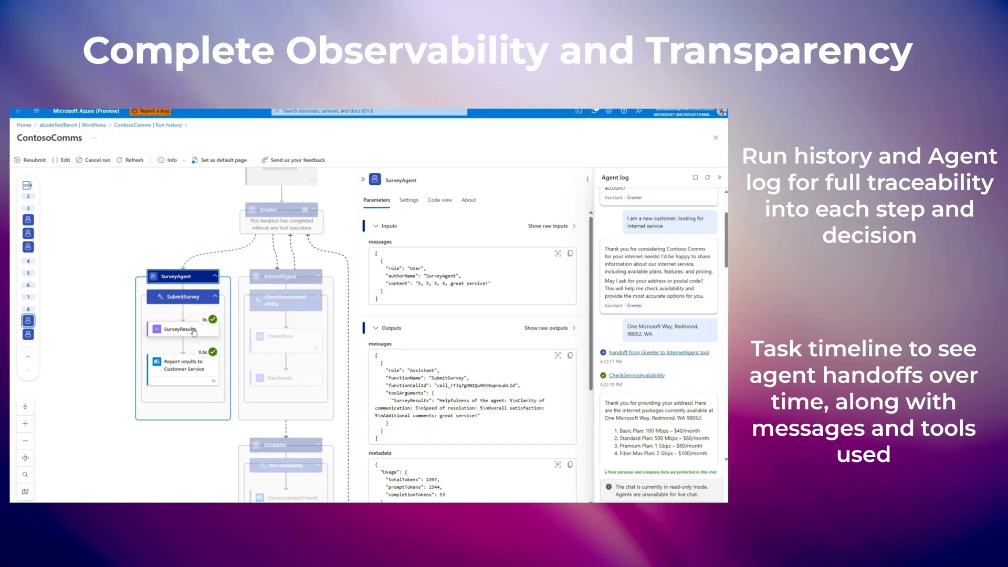
pyautogui.click(183, 328)
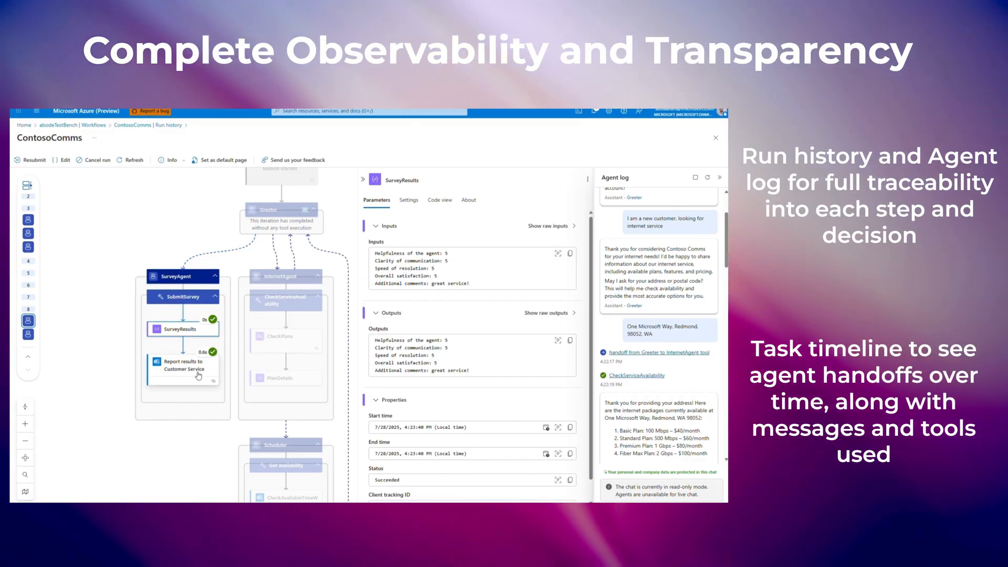
pyautogui.click(183, 369)
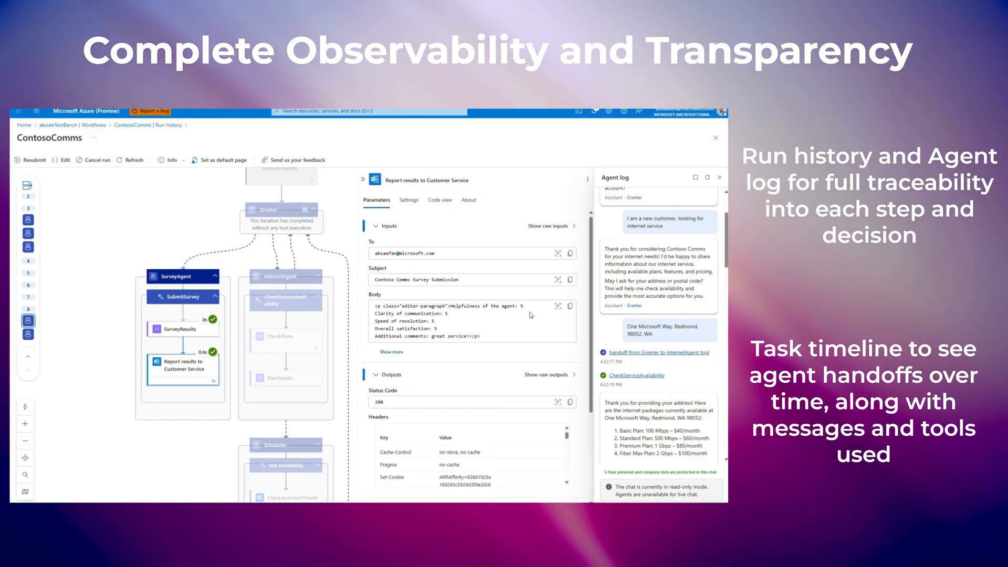
pyautogui.scroll(-3)
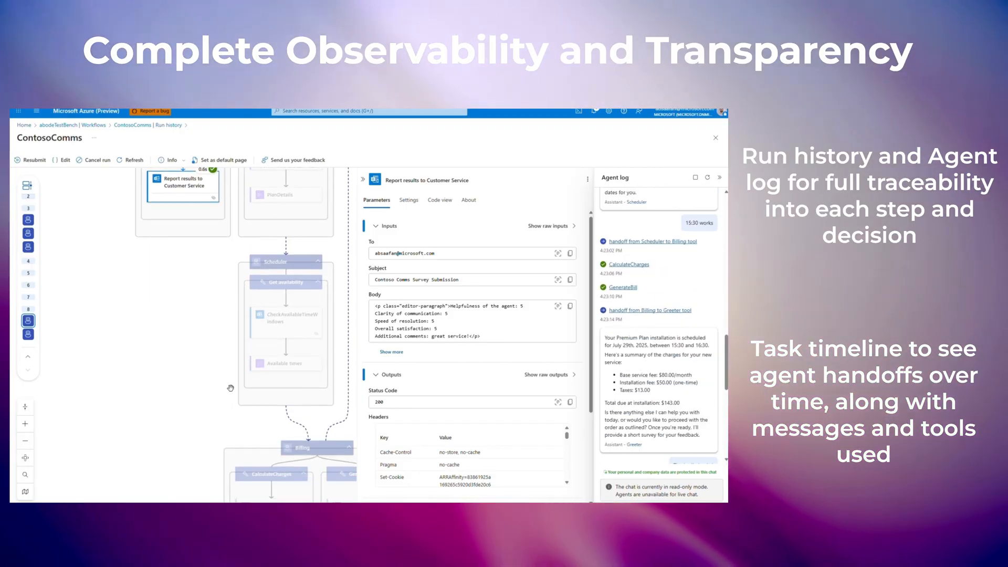
pyautogui.click(26, 457)
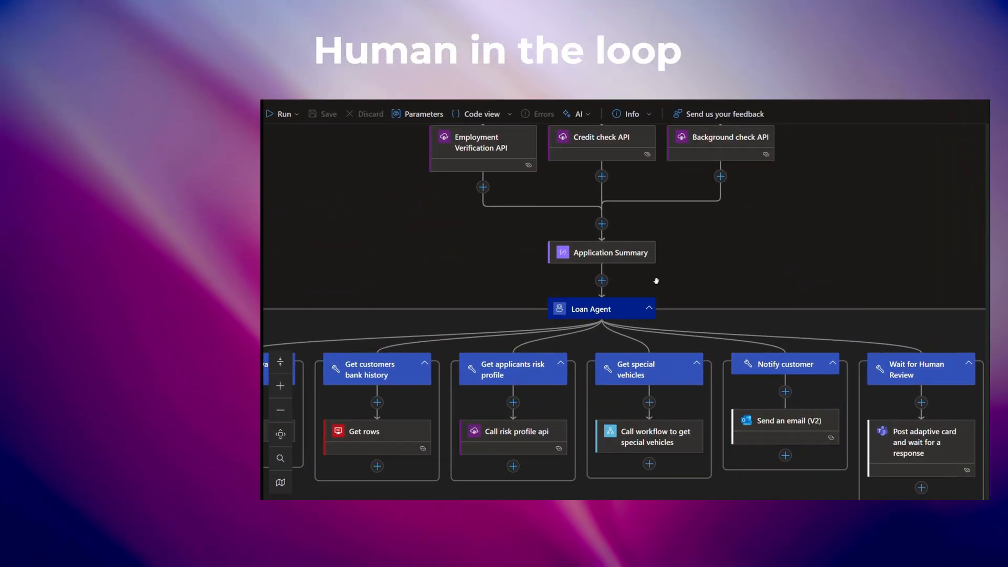
# Approve the $60,000 loan application on the Teams human review card
pyautogui.click(601, 308)
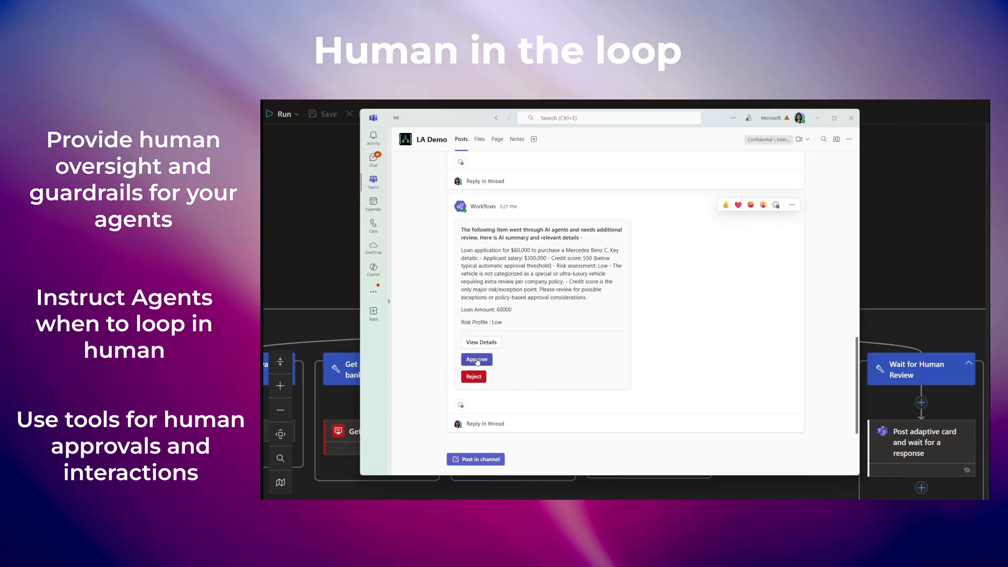
pyautogui.click(476, 359)
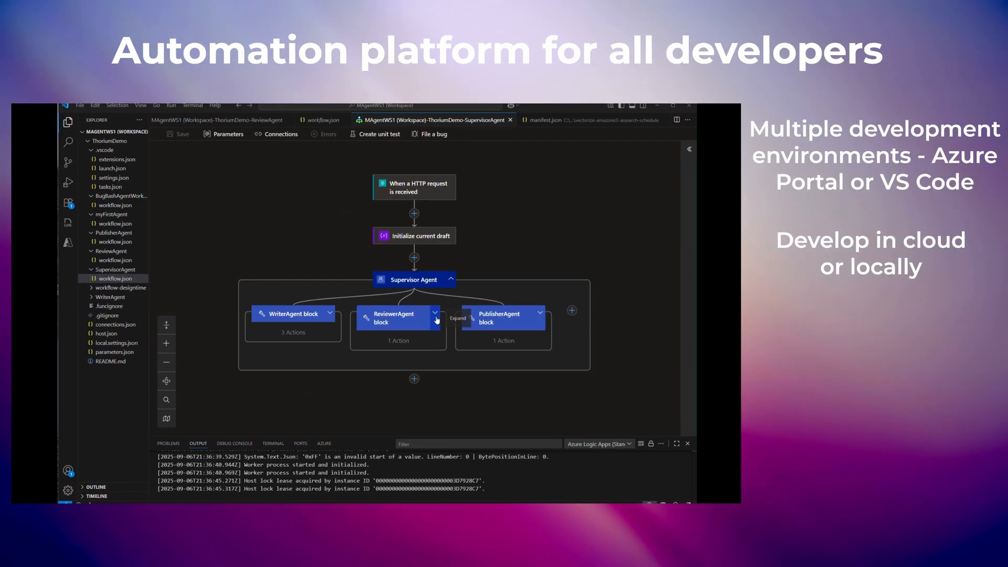
# Scroll through SupervisorAgent's workflow.json, then show the folder's Deploy to logic app options
pyautogui.click(322, 120)
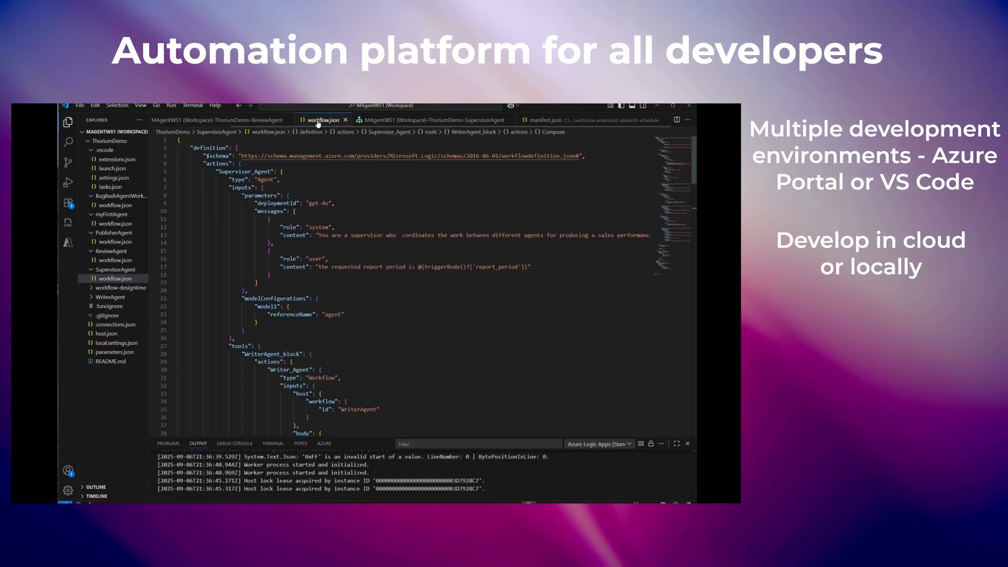
pyautogui.scroll(-3)
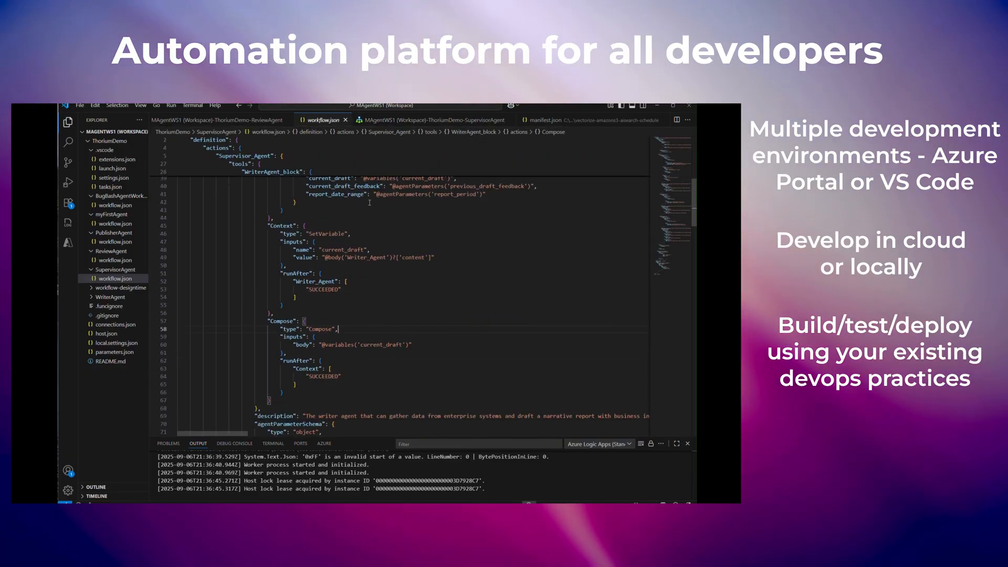
pyautogui.rightClick(109, 140)
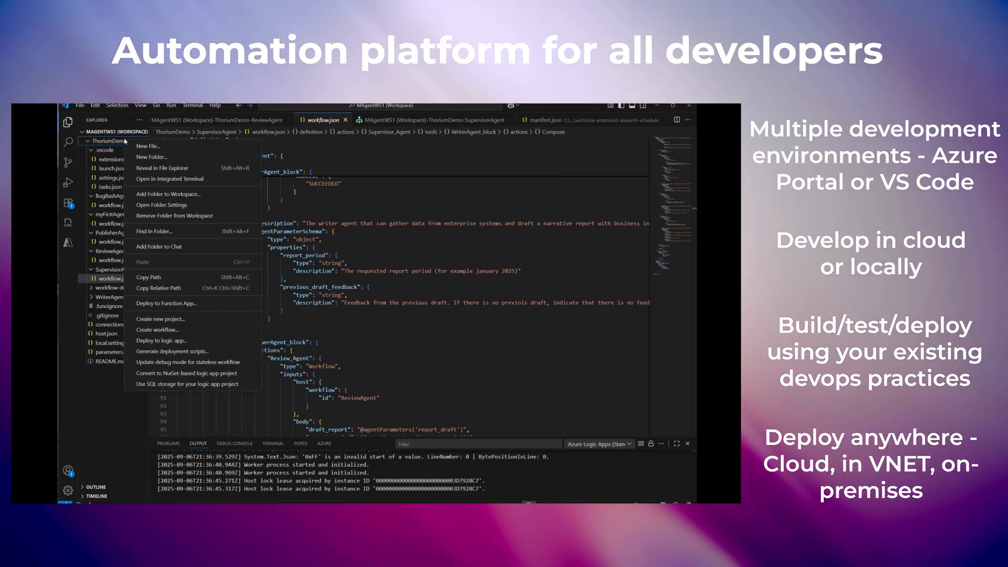
pyautogui.moveTo(164, 340)
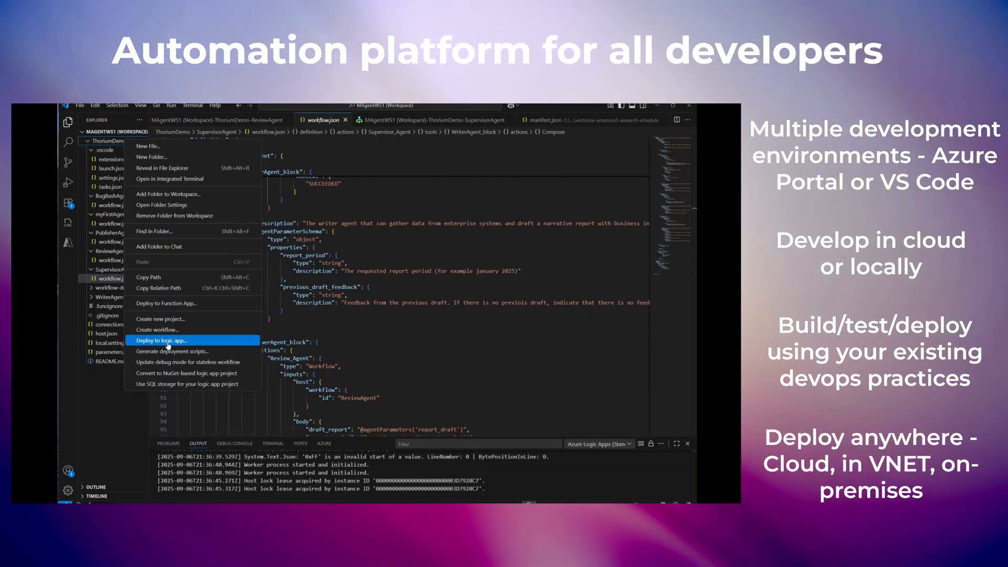